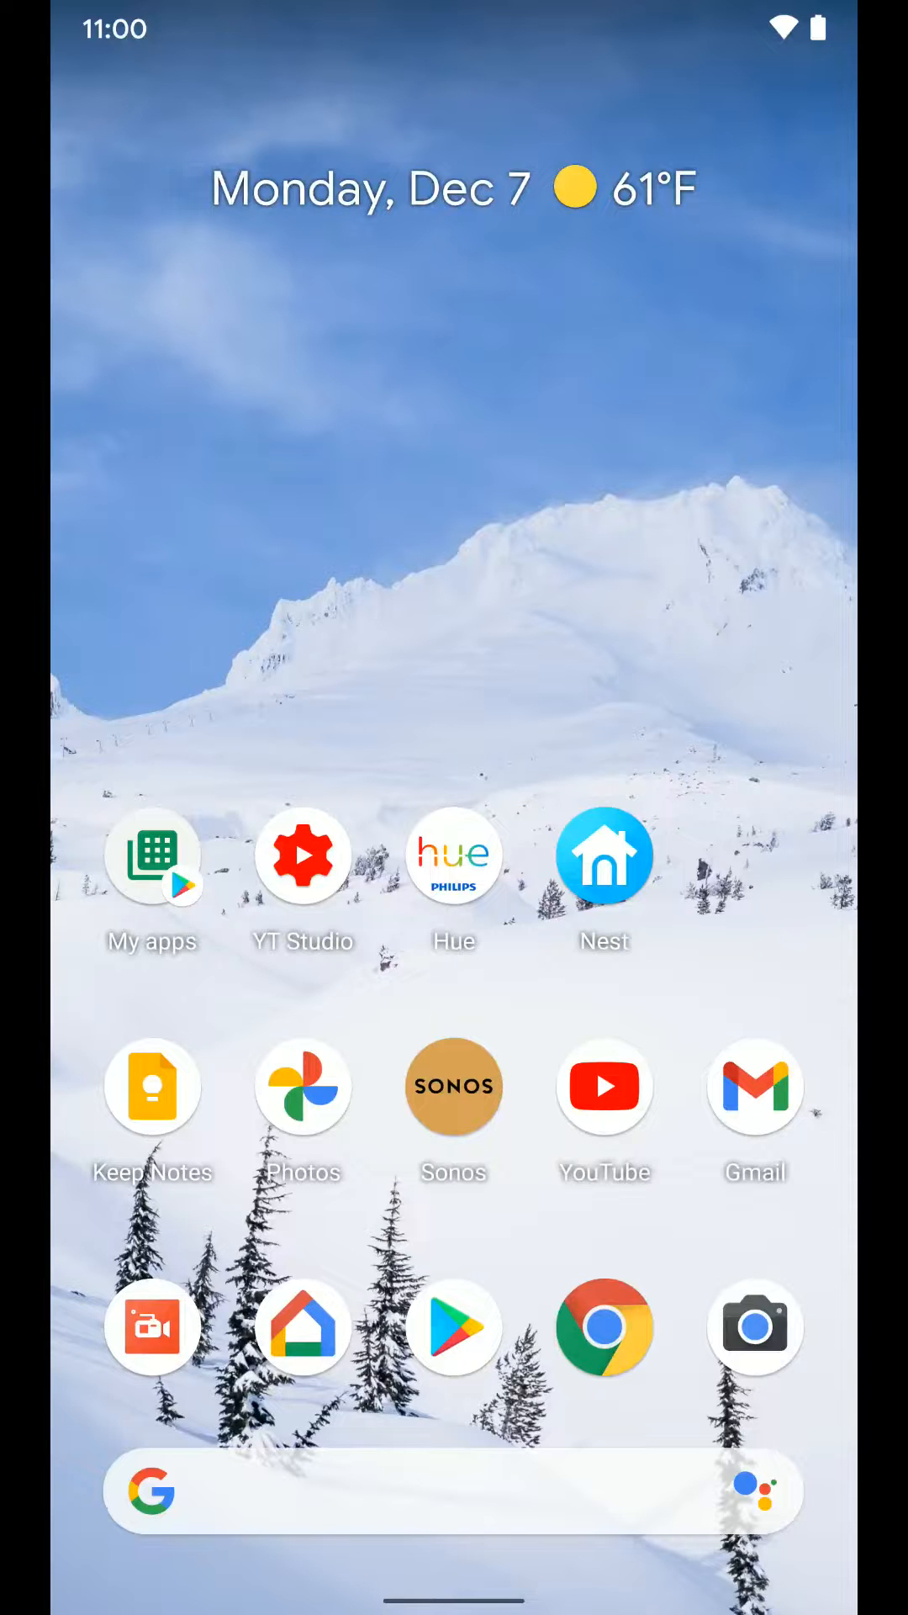
- Launch Google Home from the Android home screen to reach the Home overview
click(605, 854)
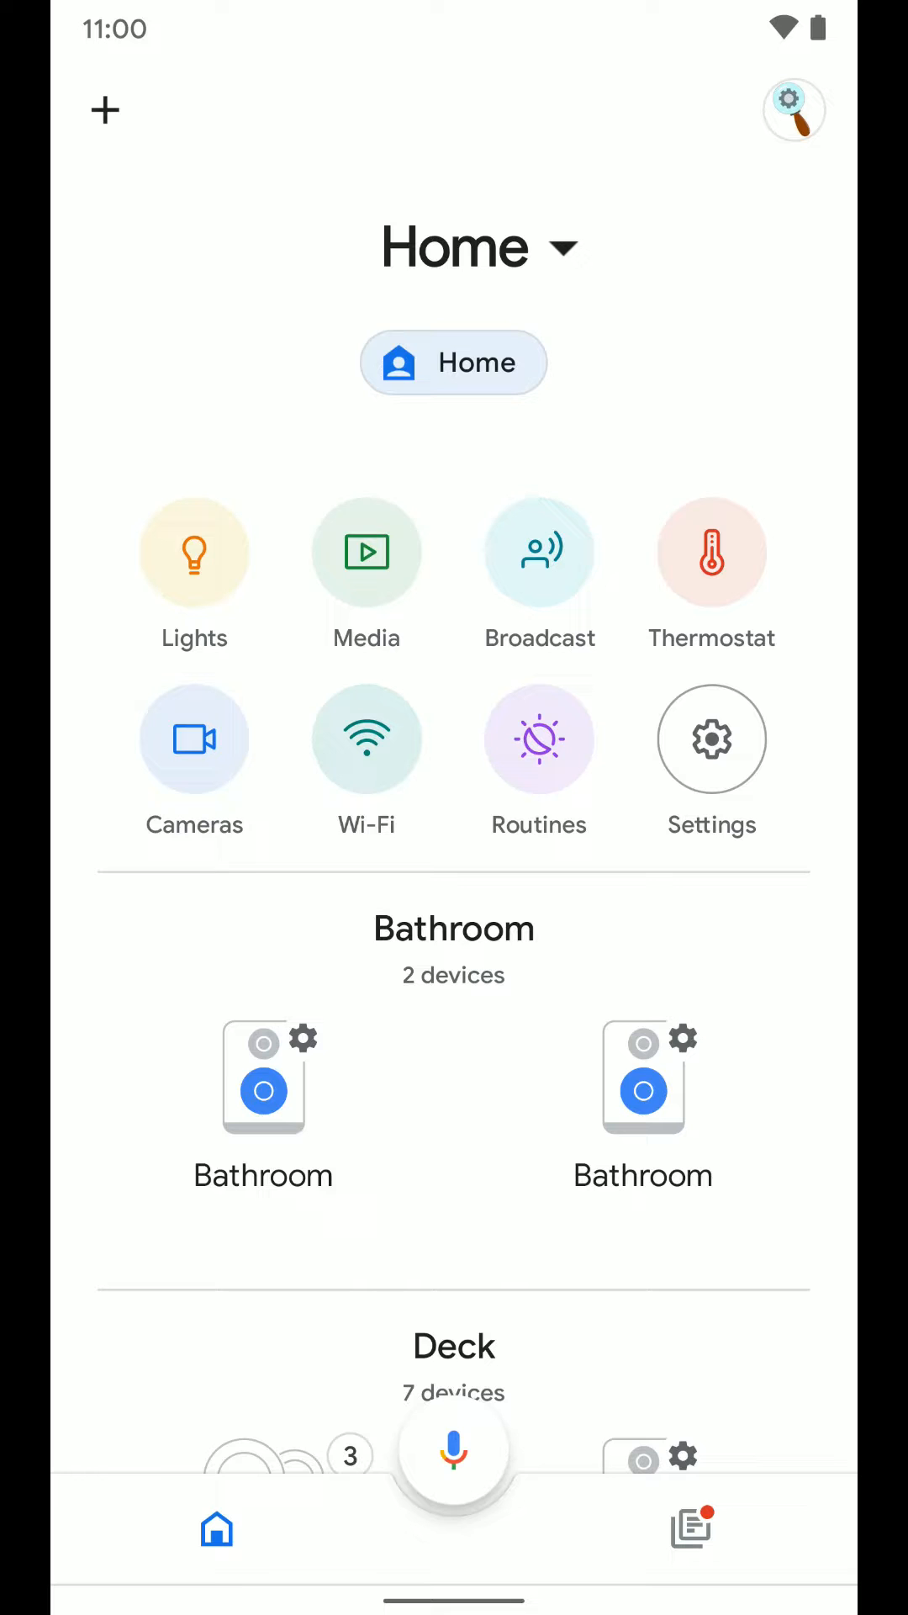
- Open the home Wi-Fi network settings and go to Preferred activities
click(366, 739)
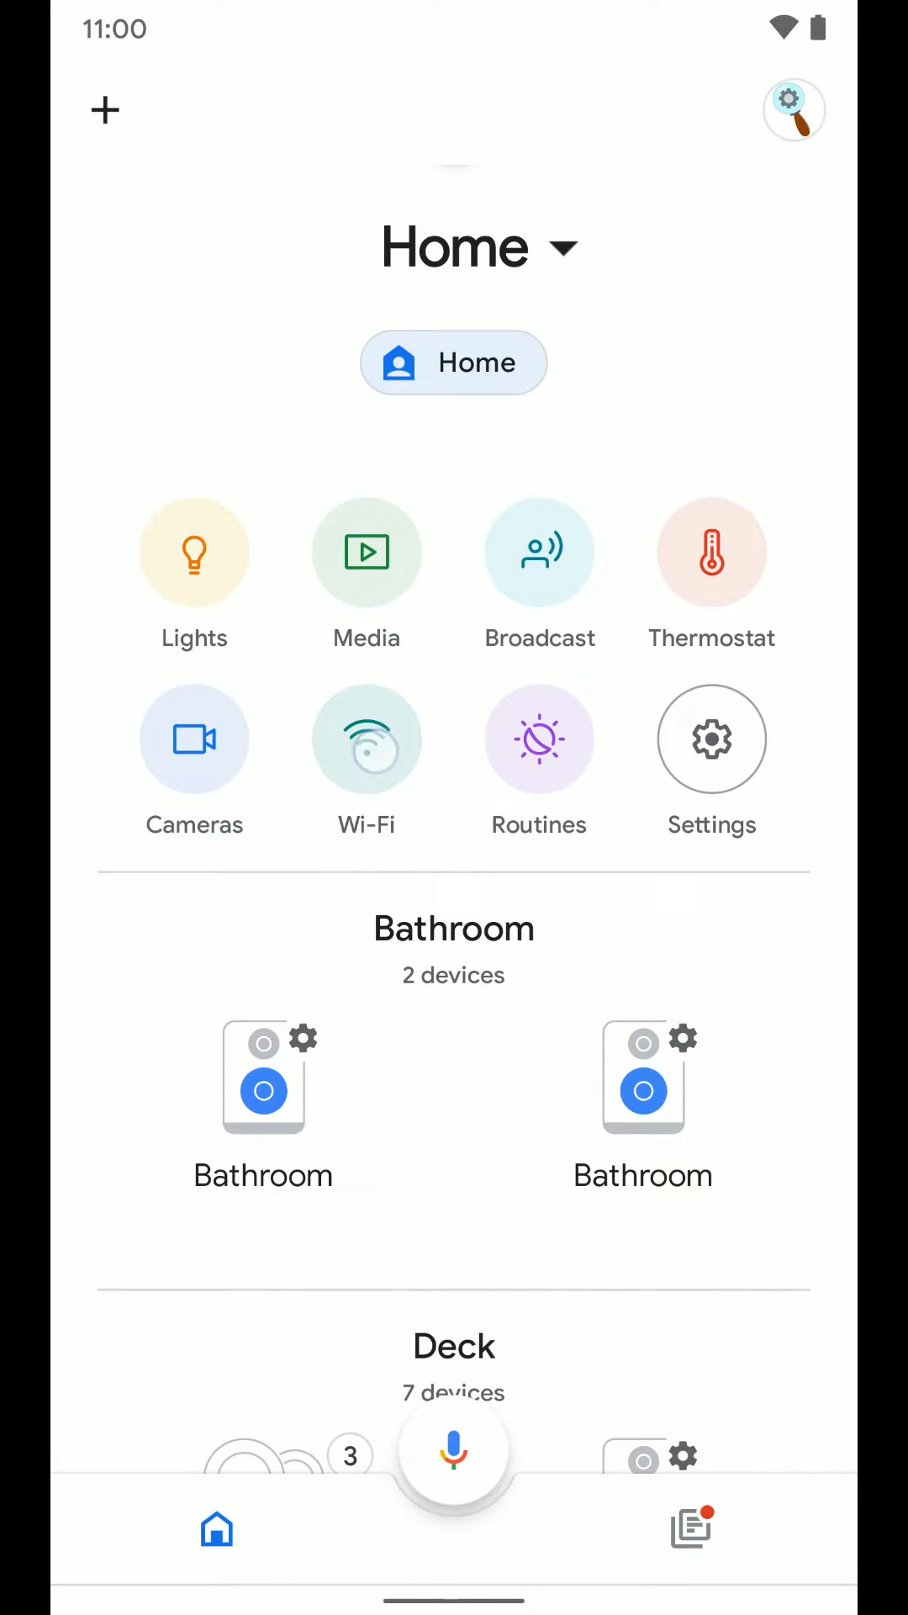
click(366, 738)
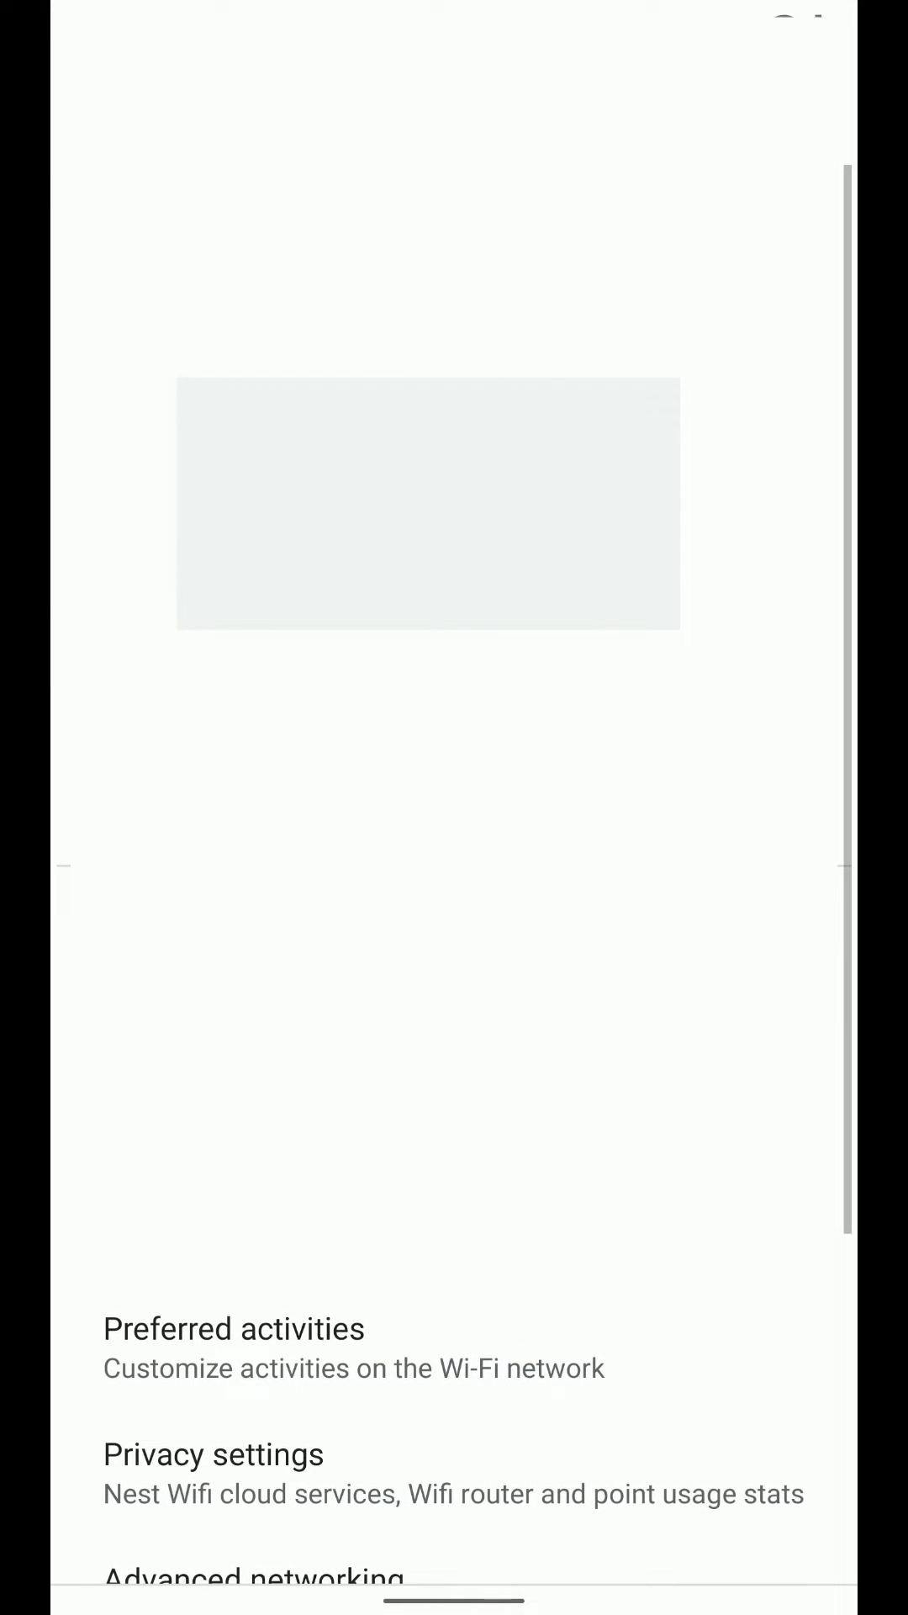
scroll(down, 3)
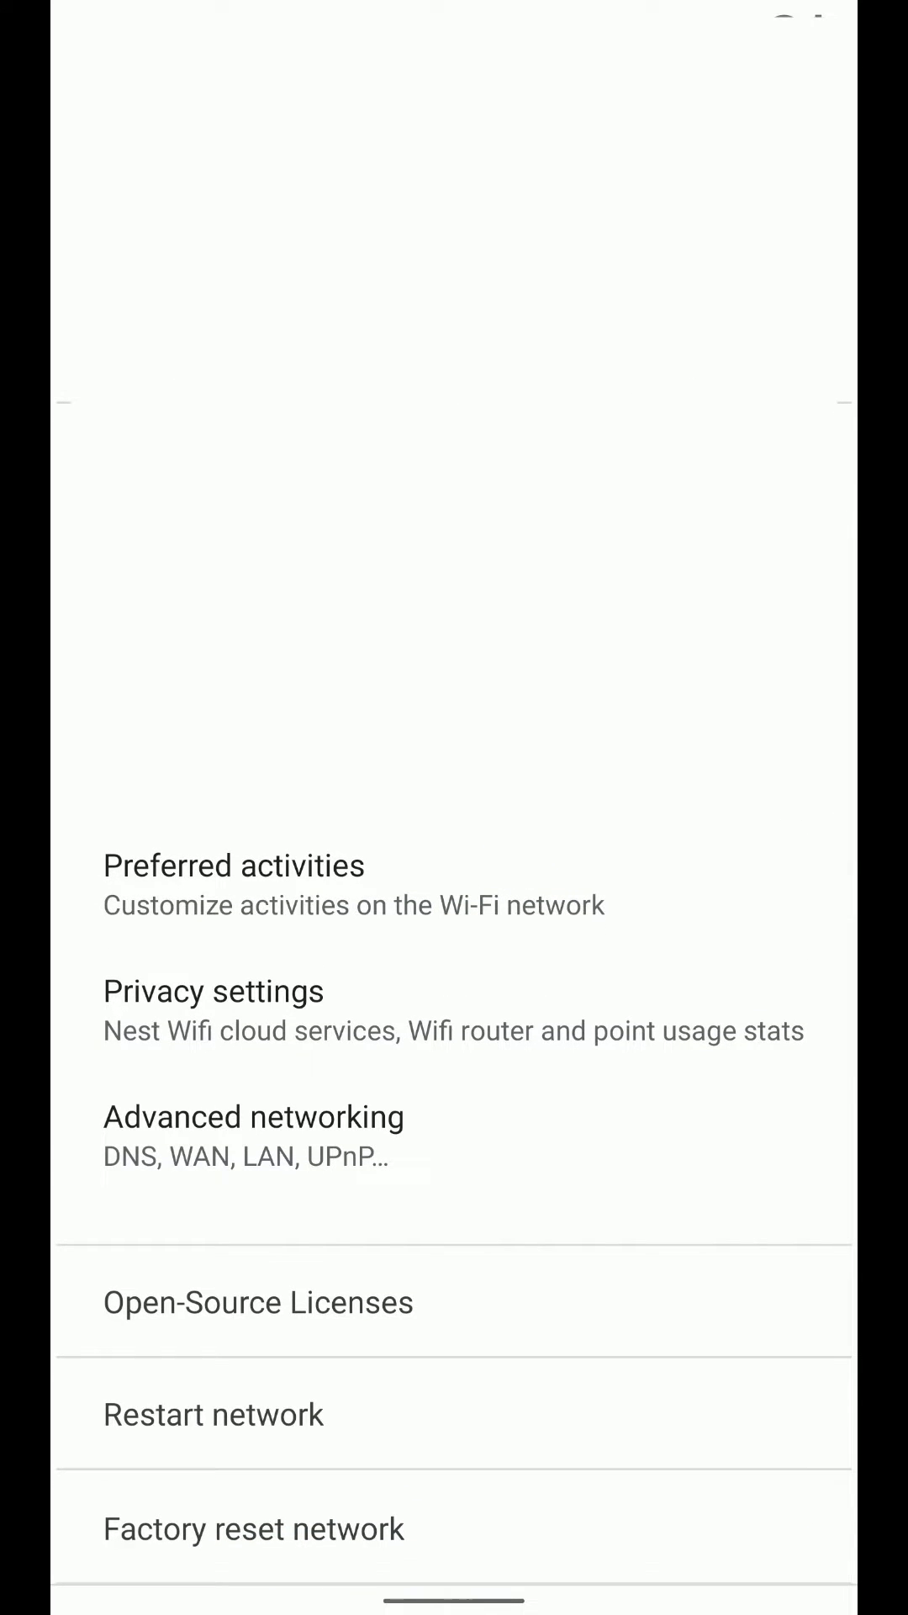
click(233, 867)
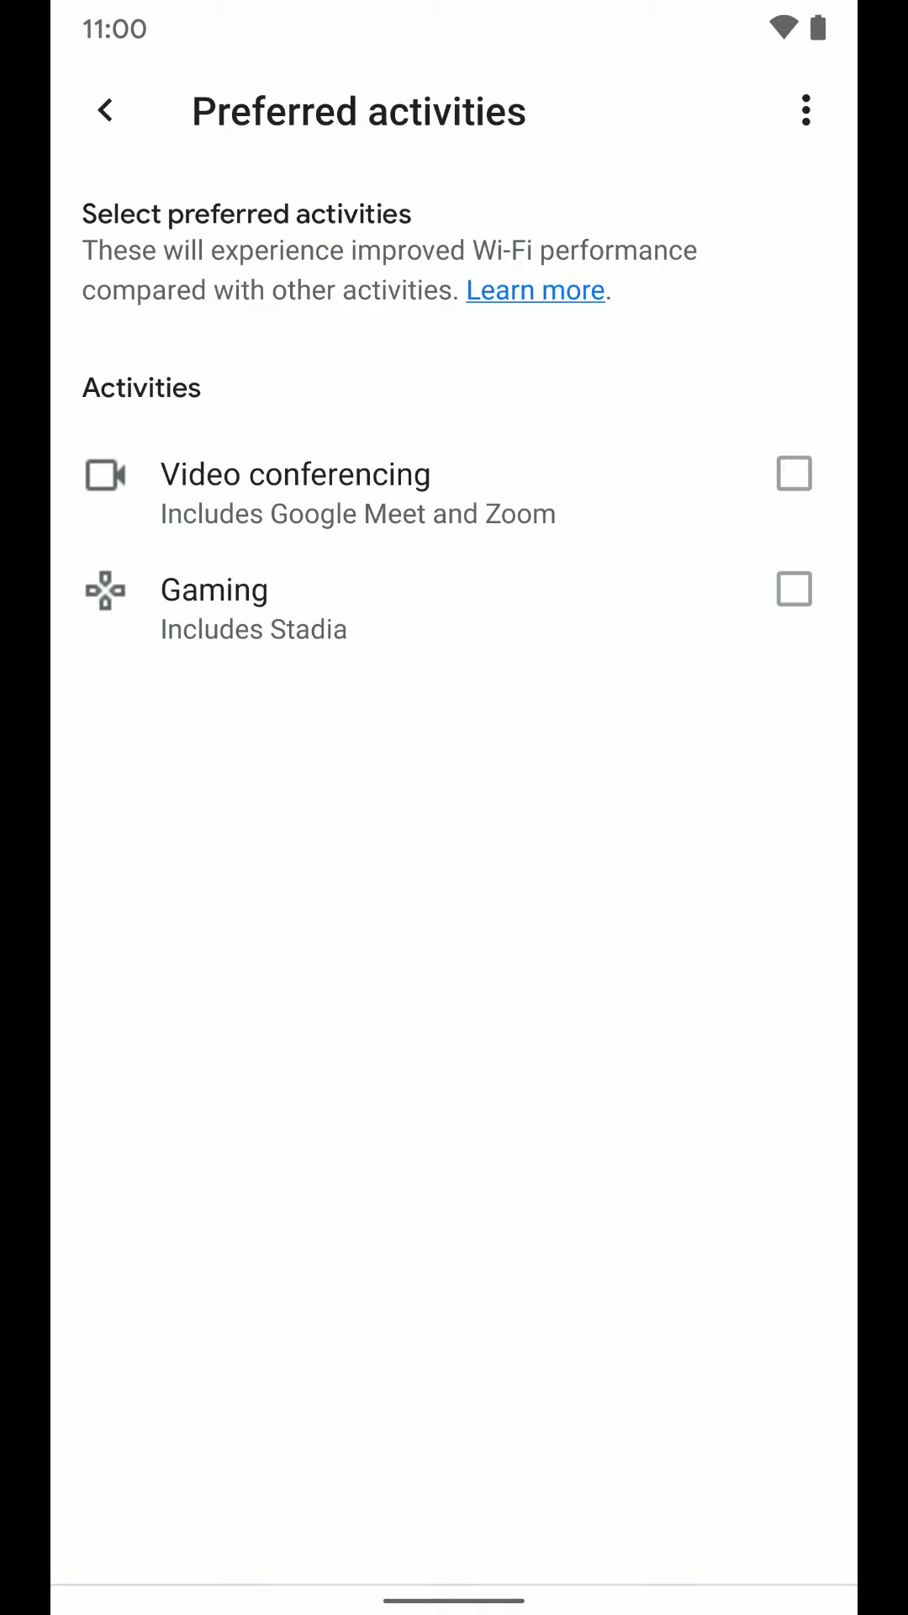
- Check Video conferencing as a preferred activity, leaving Gaming unchecked
click(794, 474)
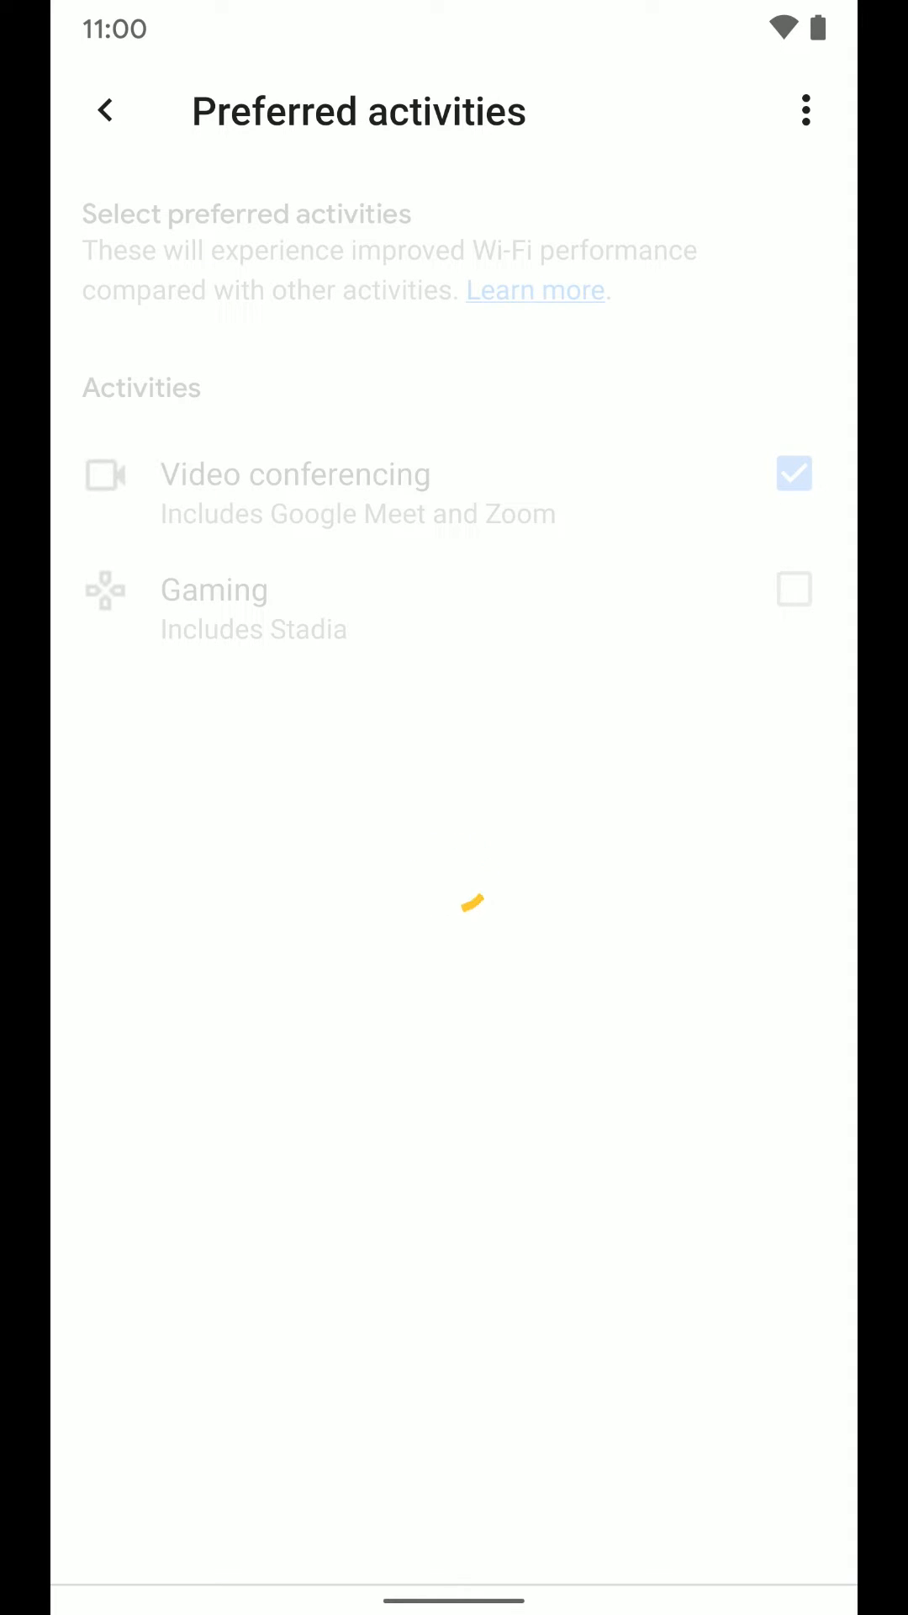